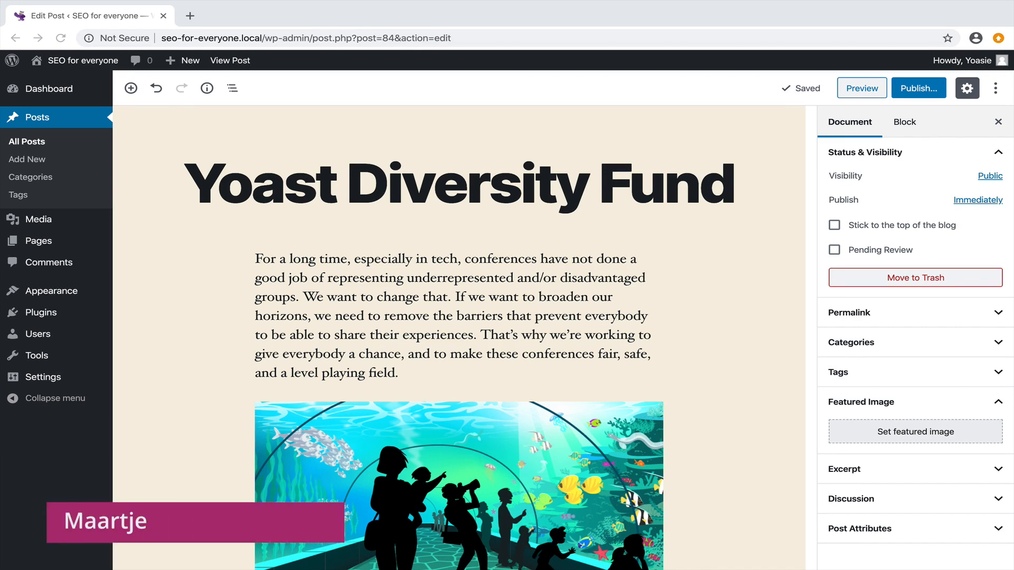
{"action": "mouse_move", "coordinate": [788, 389]}
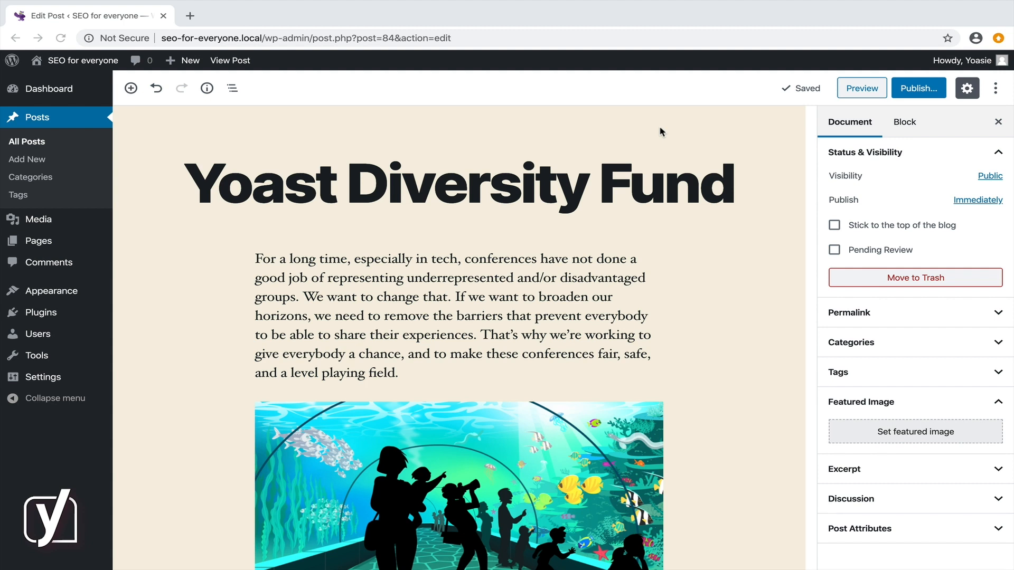
{"action": "mouse_move", "coordinate": [635, 269]}
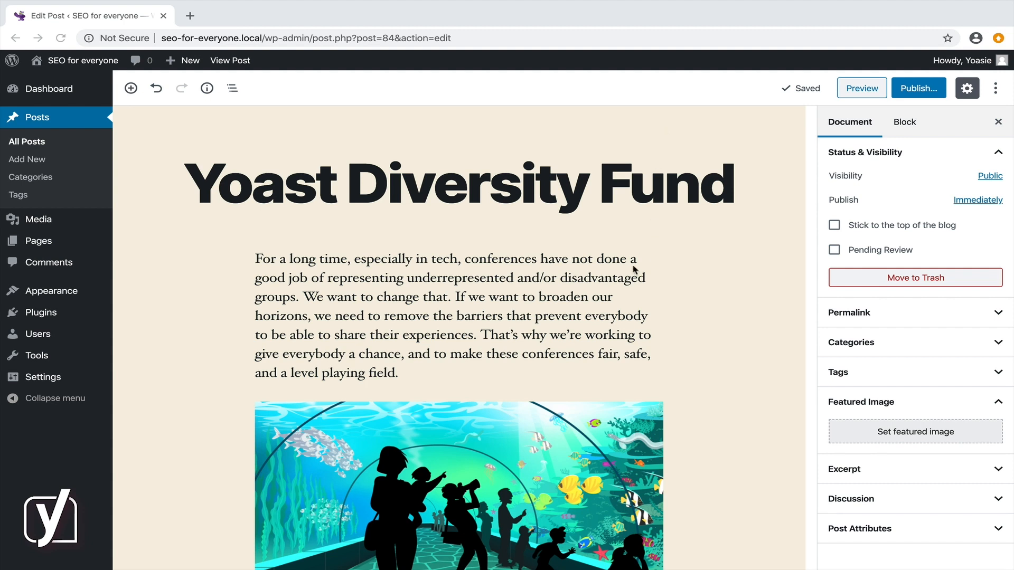
Scroll to the end of the post and select the pullquote block so it can be moved under the video.
{"action": "scroll", "scroll_direction": "down", "scroll_amount": 3}
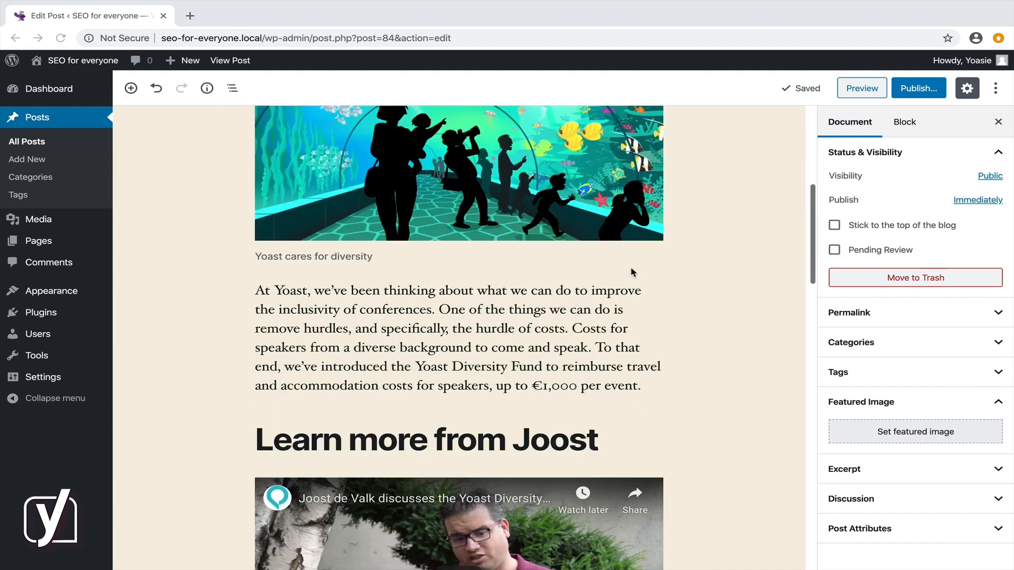
{"action": "scroll", "scroll_direction": "down", "scroll_amount": 3}
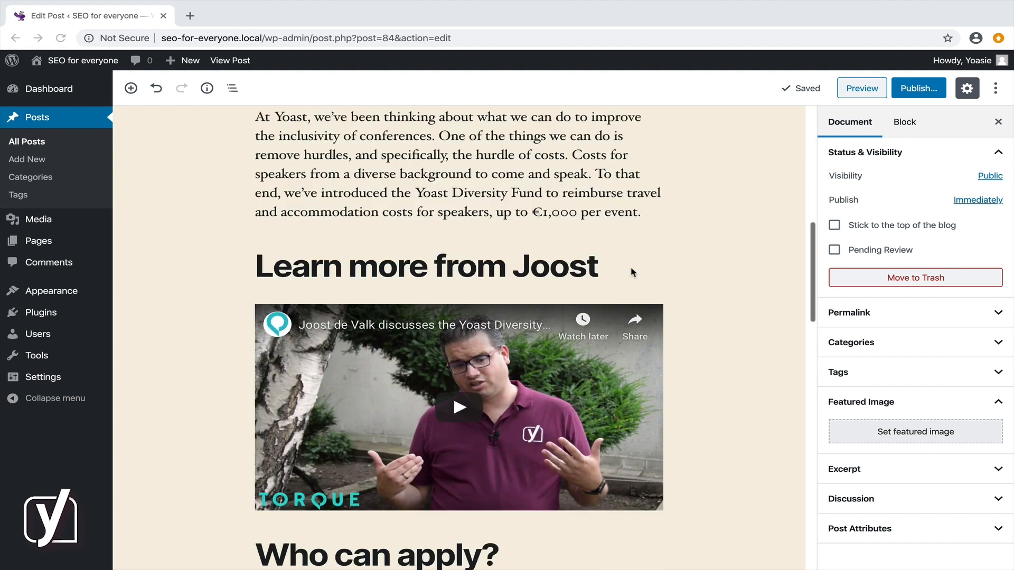
{"action": "scroll", "scroll_direction": "down", "scroll_amount": 3}
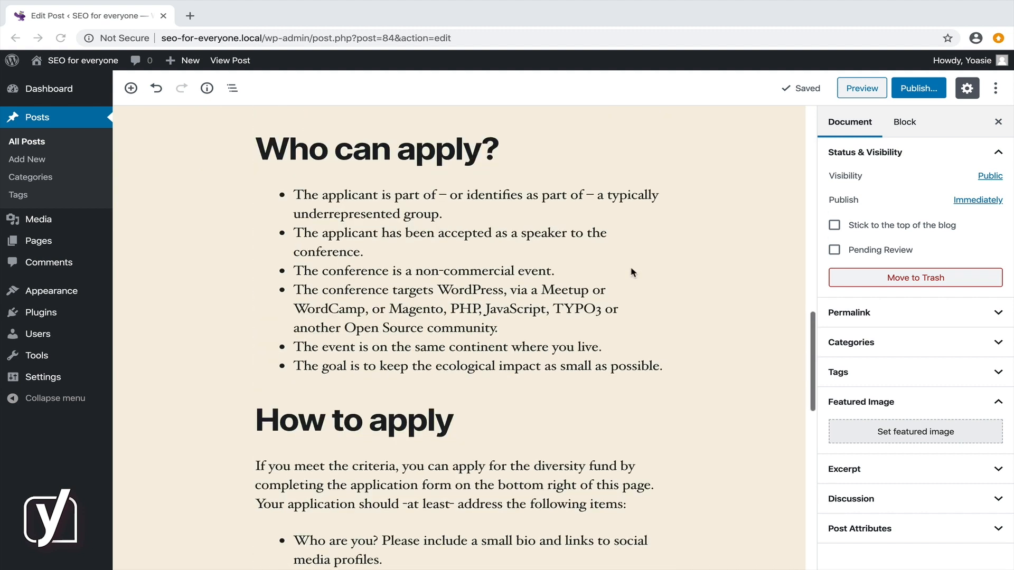
{"action": "scroll", "scroll_direction": "down", "scroll_amount": 3}
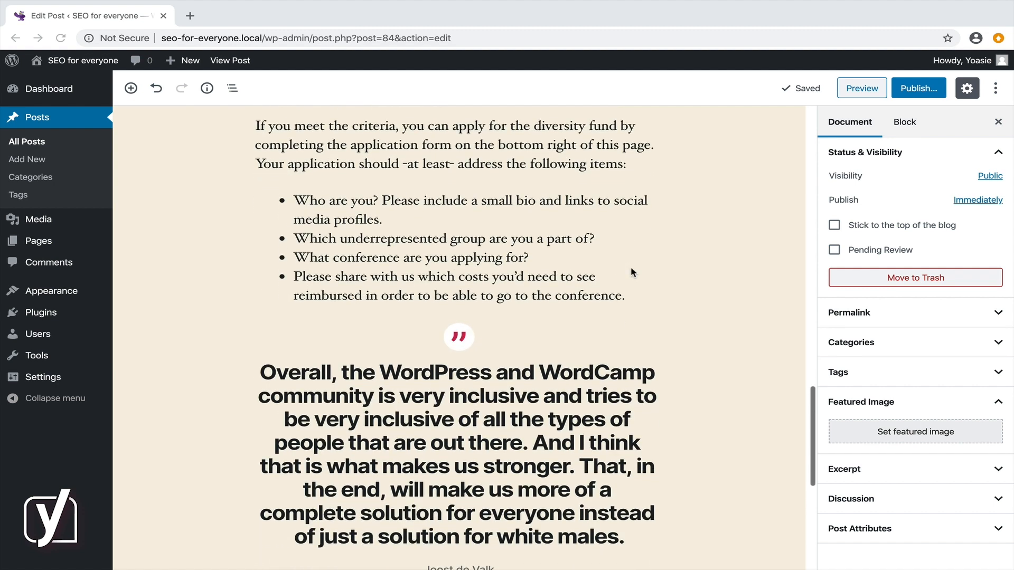
{"action": "scroll", "scroll_direction": "down", "scroll_amount": 3}
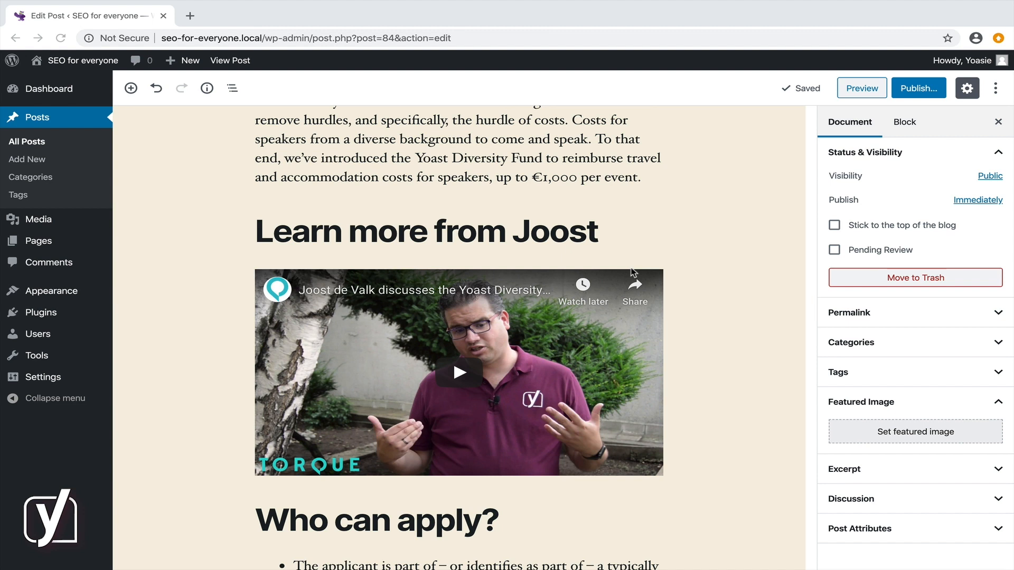
{"action": "scroll", "scroll_direction": "down", "scroll_amount": 3}
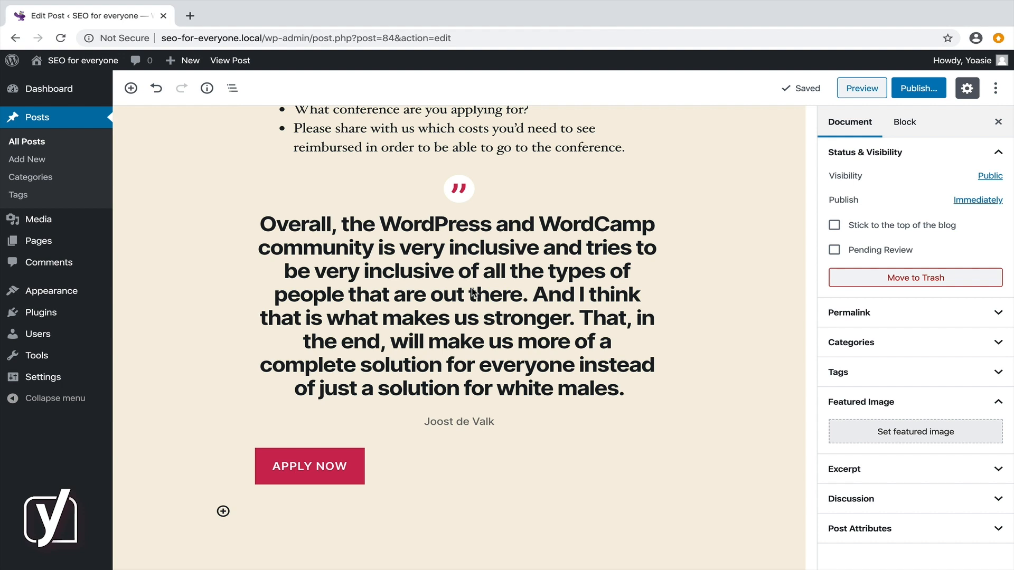
{"action": "left_click", "coordinate": [456, 307]}
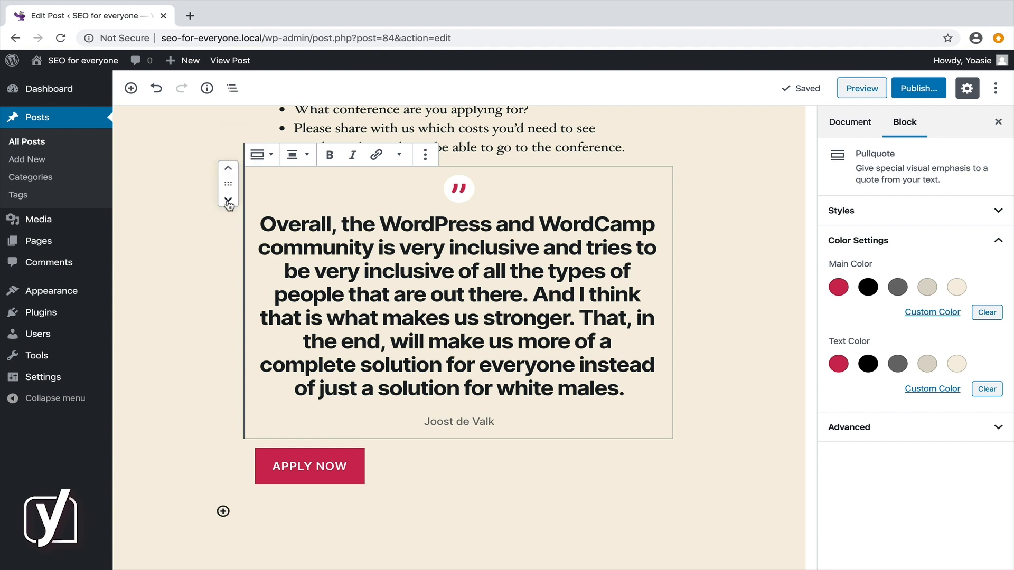
{"action": "mouse_move", "coordinate": [229, 167]}
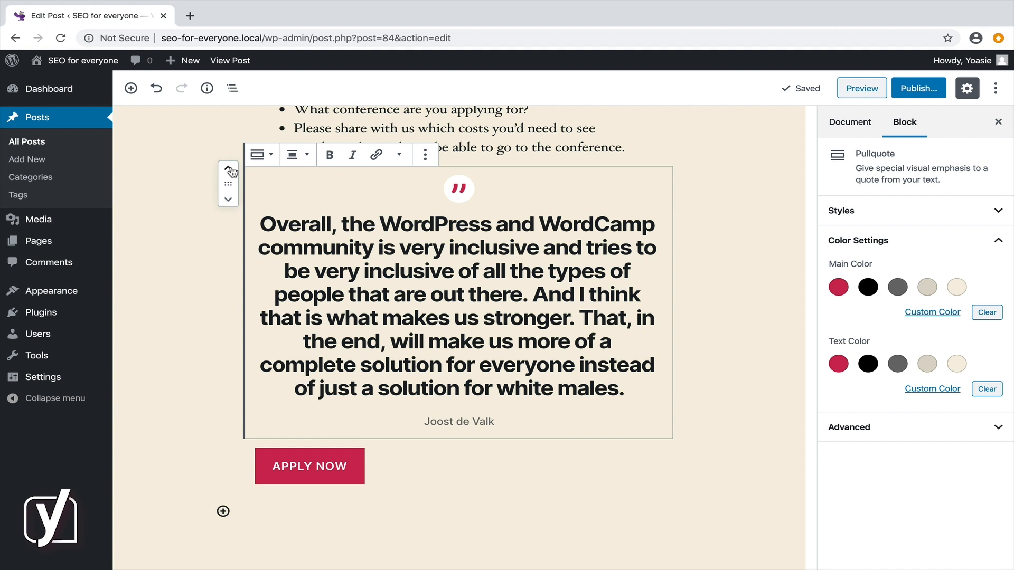
{"action": "scroll", "scroll_direction": "down", "scroll_amount": 3}
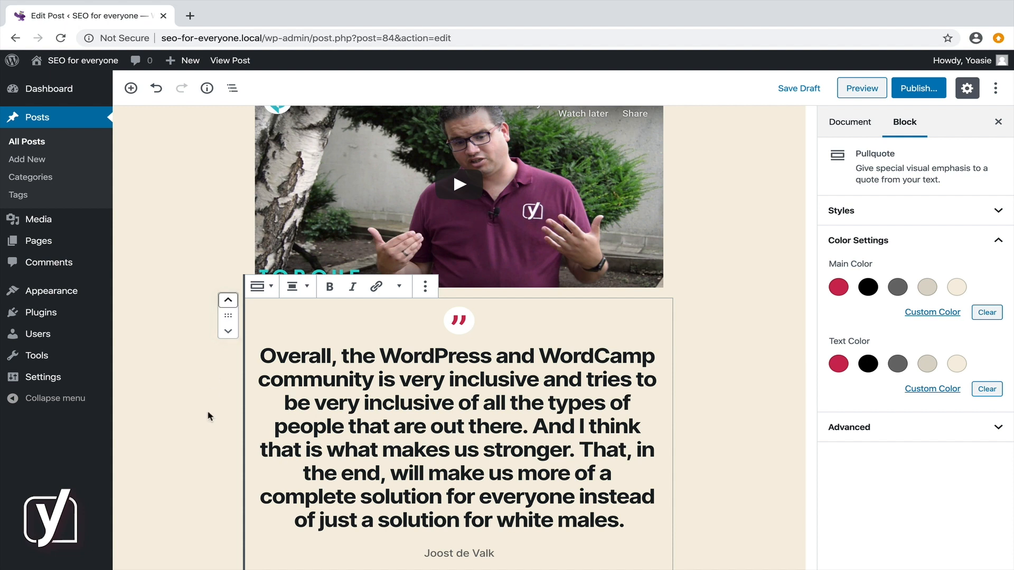
{"action": "scroll", "scroll_direction": "down", "scroll_amount": 3}
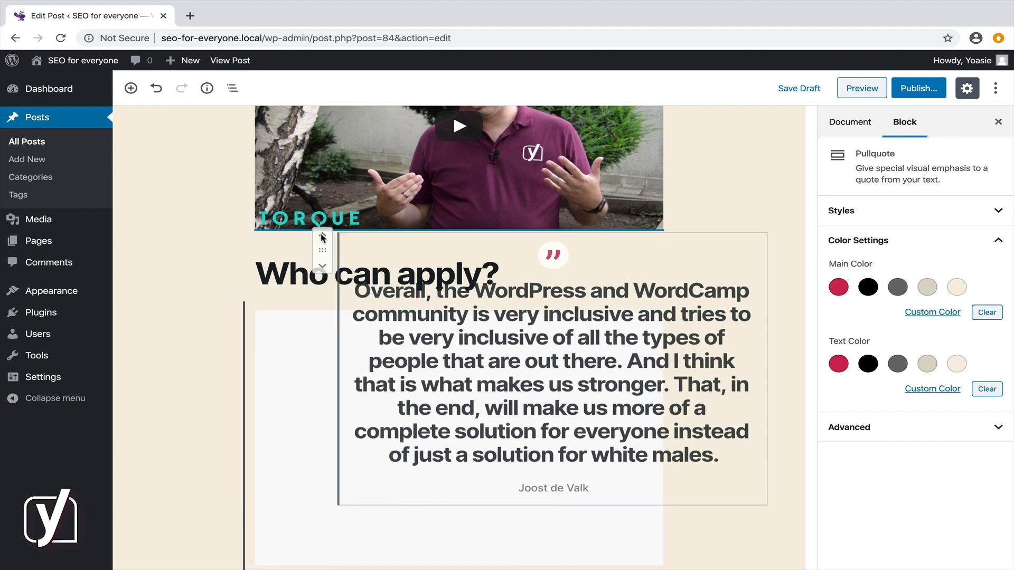
{"action": "left_click", "coordinate": [372, 273]}
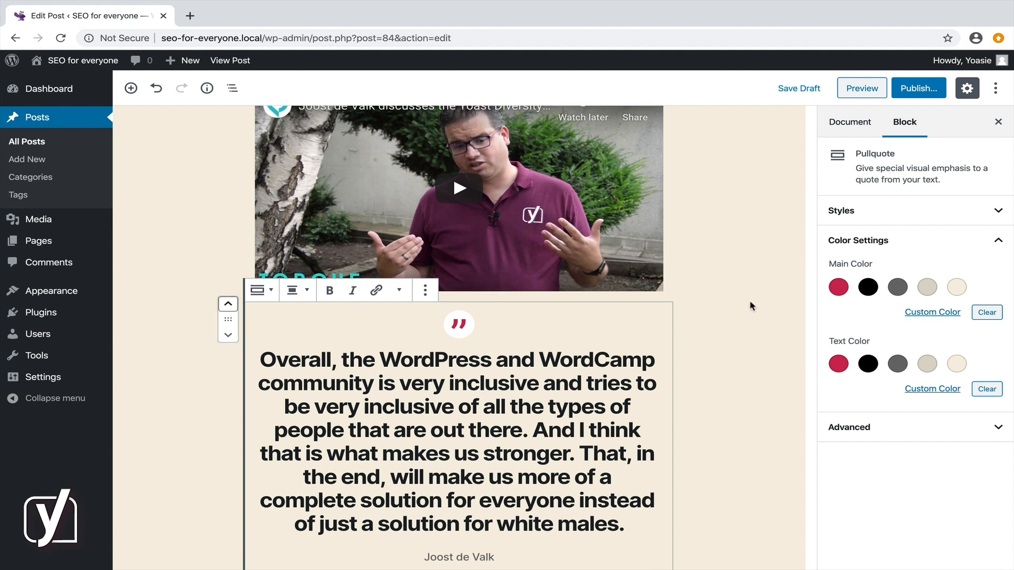
{"action": "scroll", "scroll_direction": "down", "scroll_amount": 3}
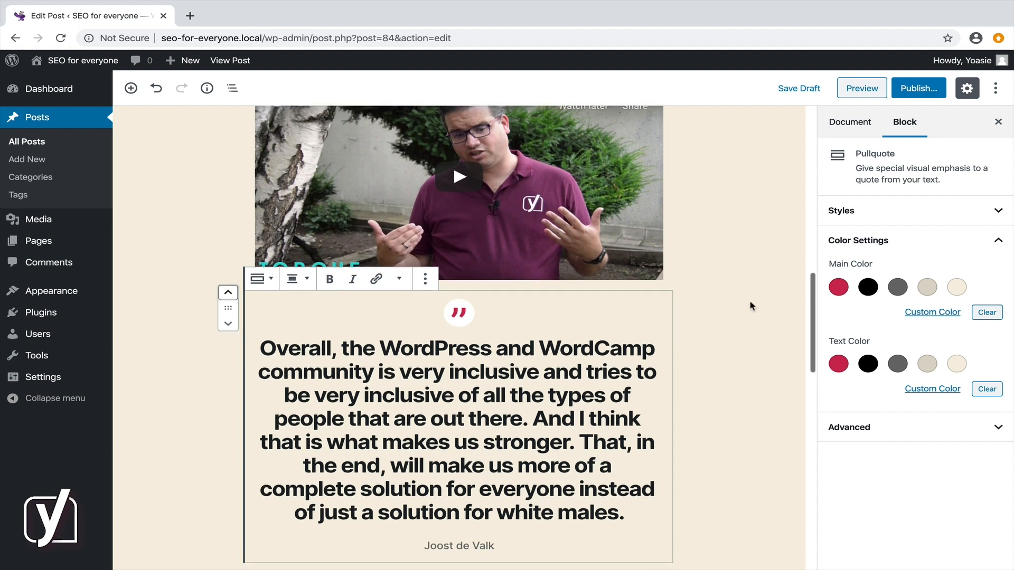
{"action": "scroll", "scroll_direction": "down", "scroll_amount": 3}
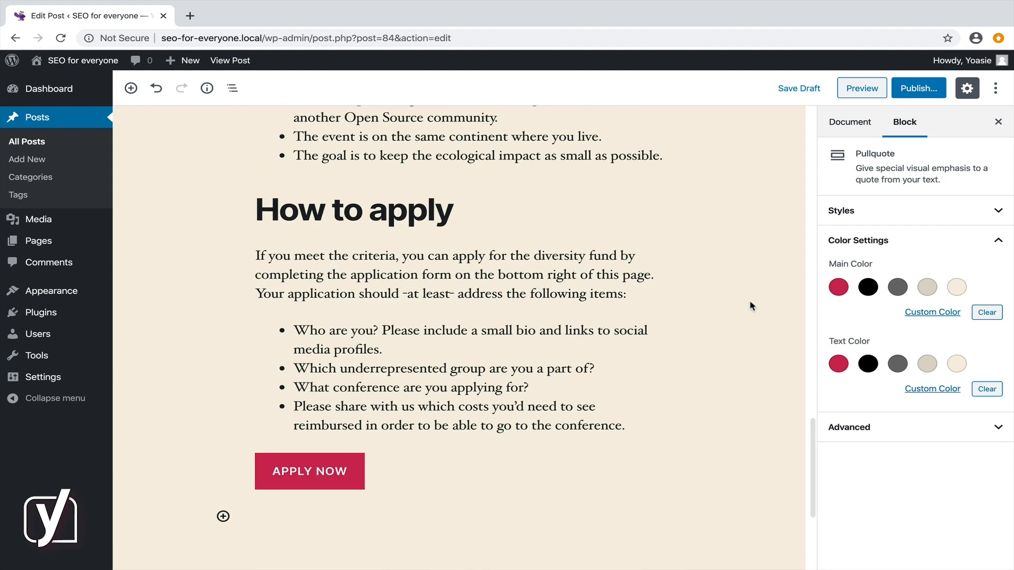
{"action": "left_click", "coordinate": [353, 210]}
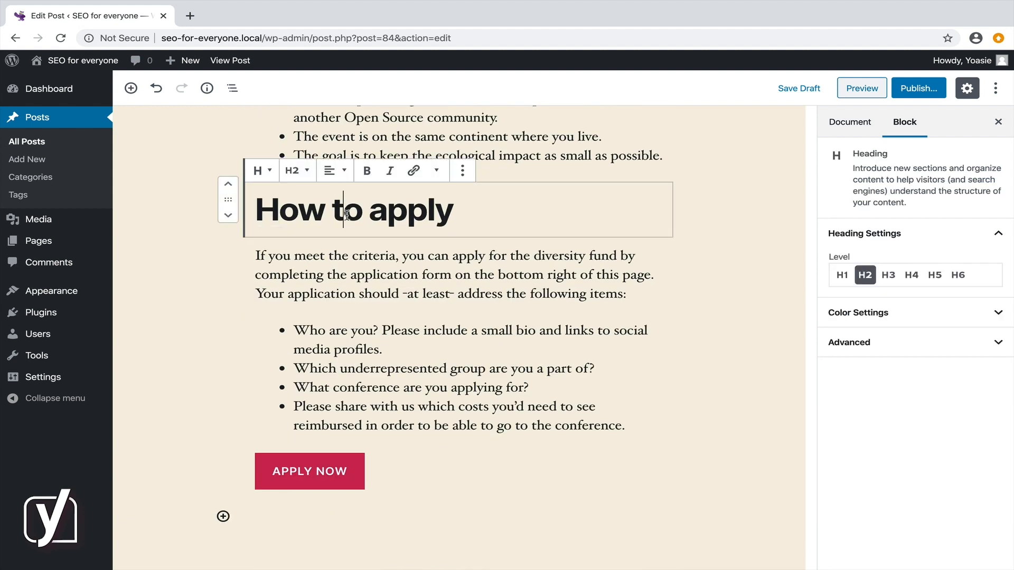
{"action": "left_click", "coordinate": [309, 471]}
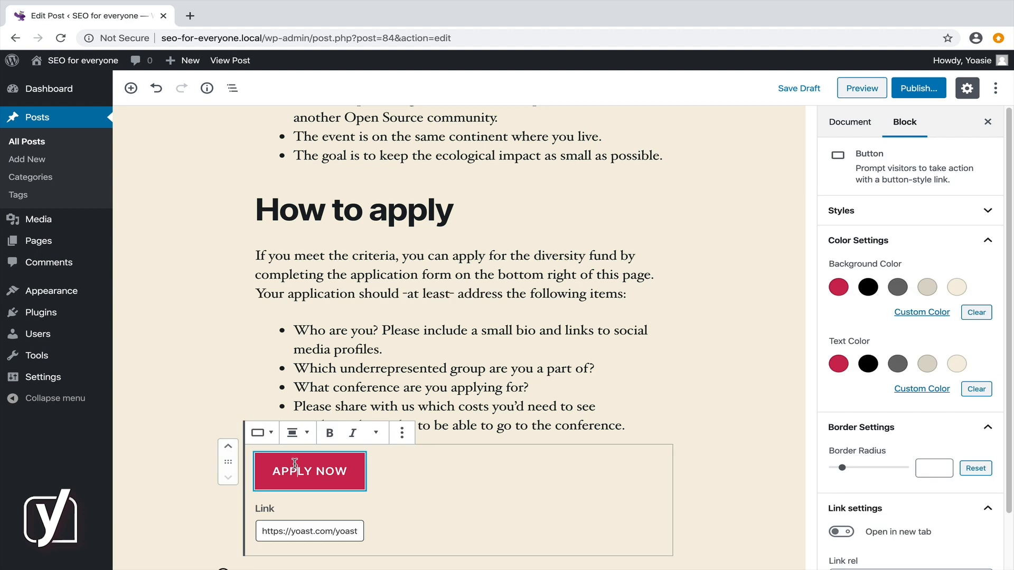
{"action": "left_click", "coordinate": [354, 209]}
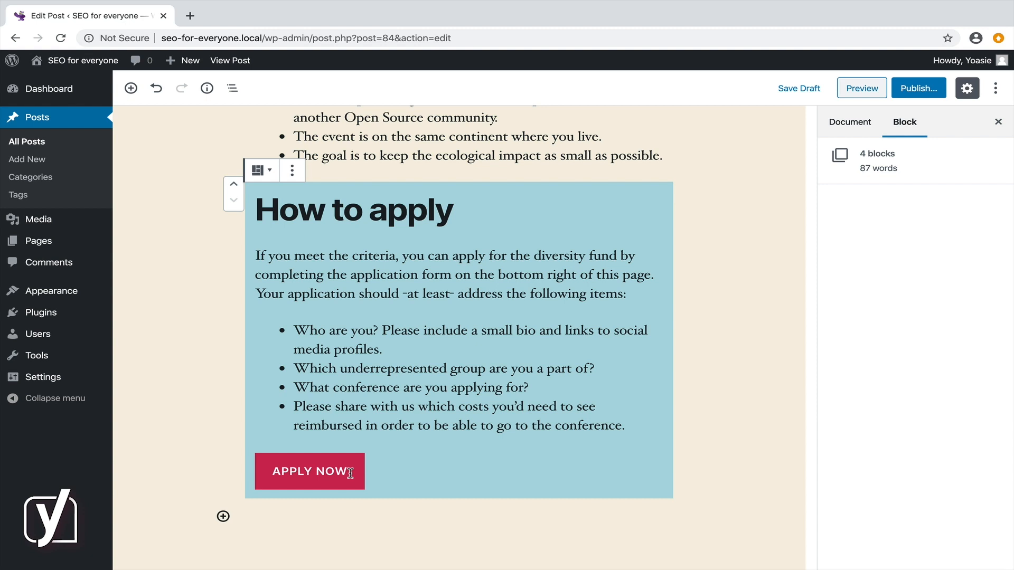
{"action": "mouse_move", "coordinate": [233, 187]}
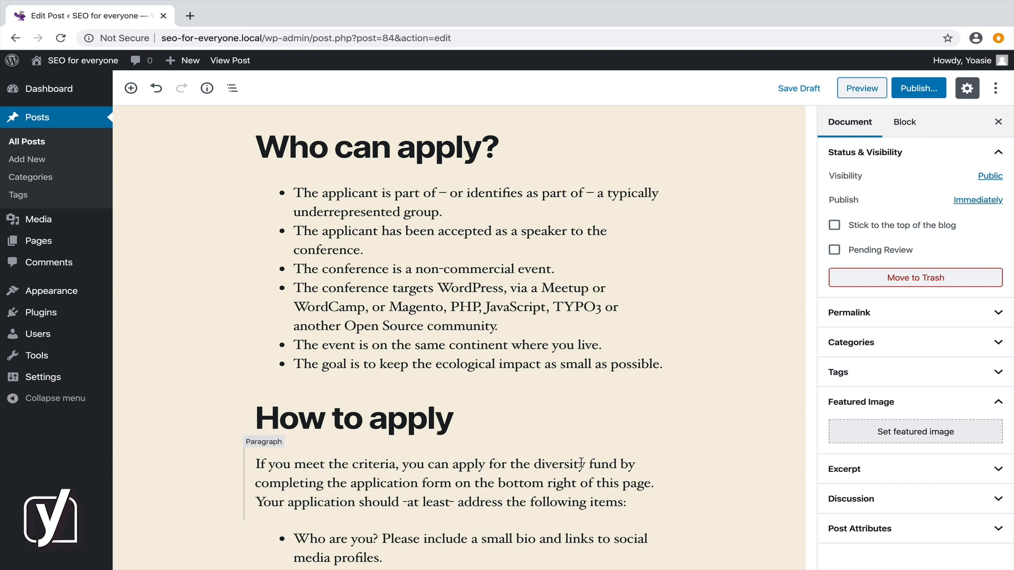
{"action": "scroll", "scroll_direction": "down", "scroll_amount": 3}
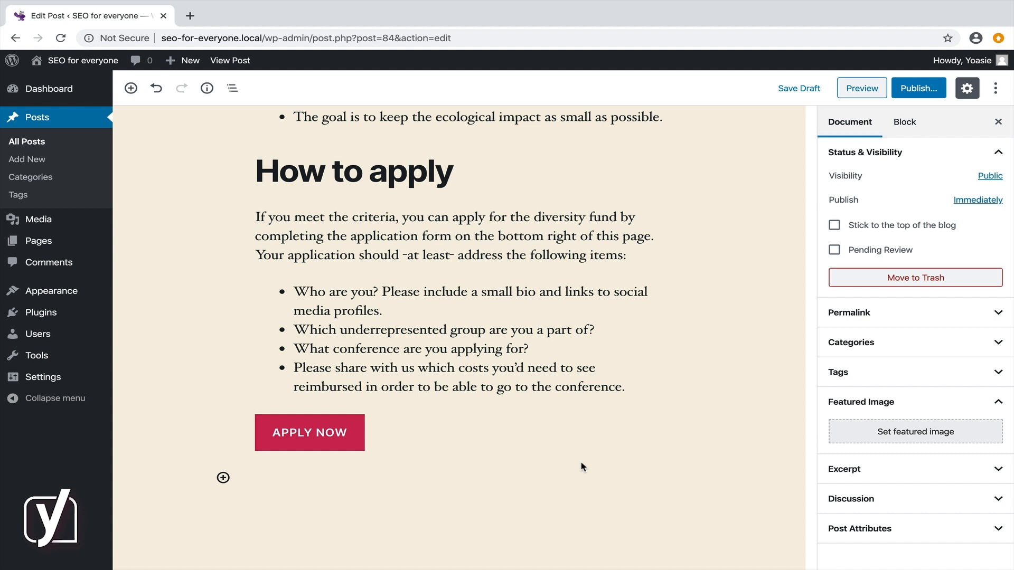
{"action": "scroll", "scroll_direction": "up", "scroll_amount": 3}
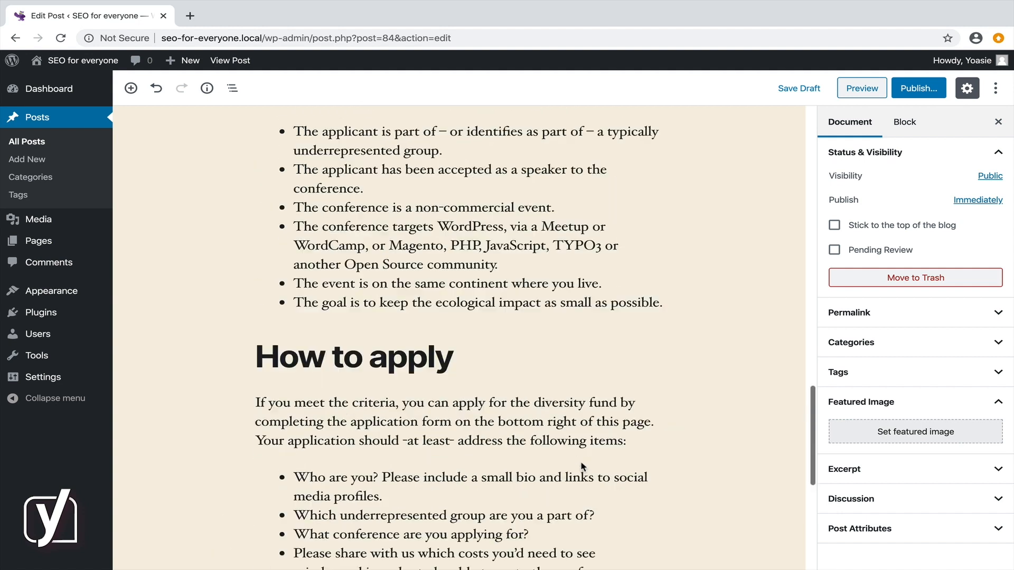
{"action": "scroll", "scroll_direction": "down", "scroll_amount": 3}
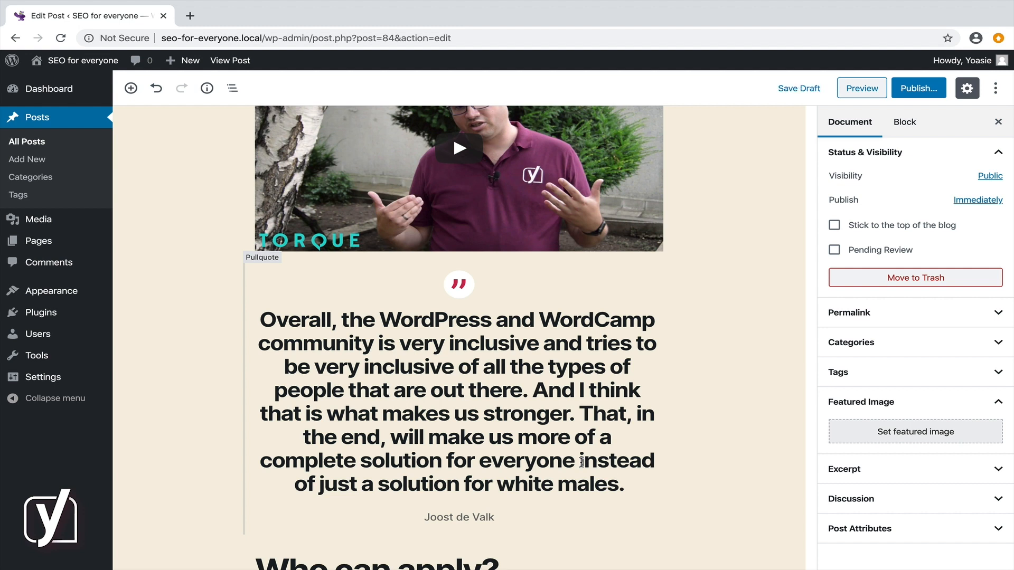
Transform the pullquote beneath the video into a regular Quote block via the block type switcher.
{"action": "left_click", "coordinate": [458, 414]}
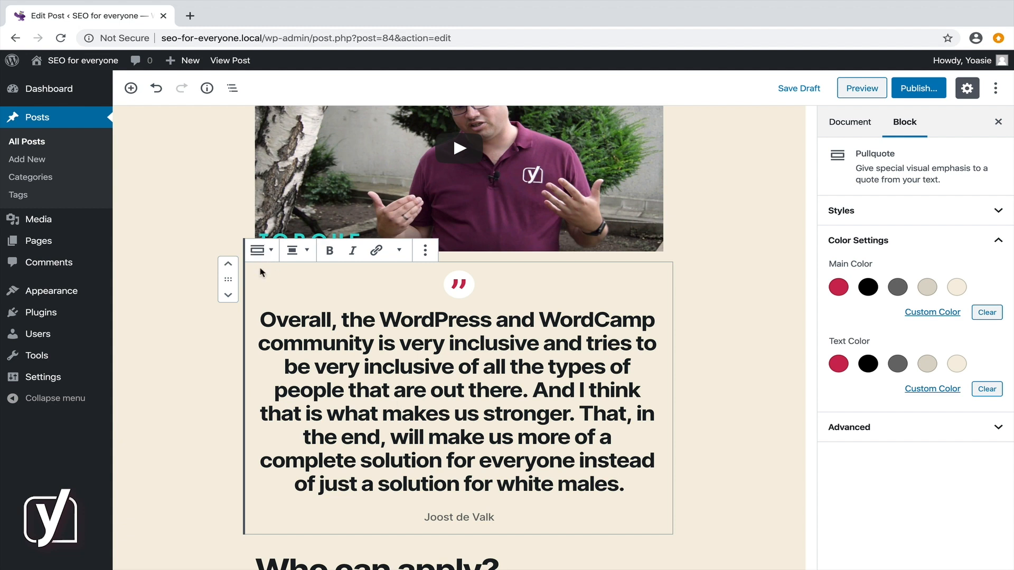
{"action": "left_click", "coordinate": [257, 250]}
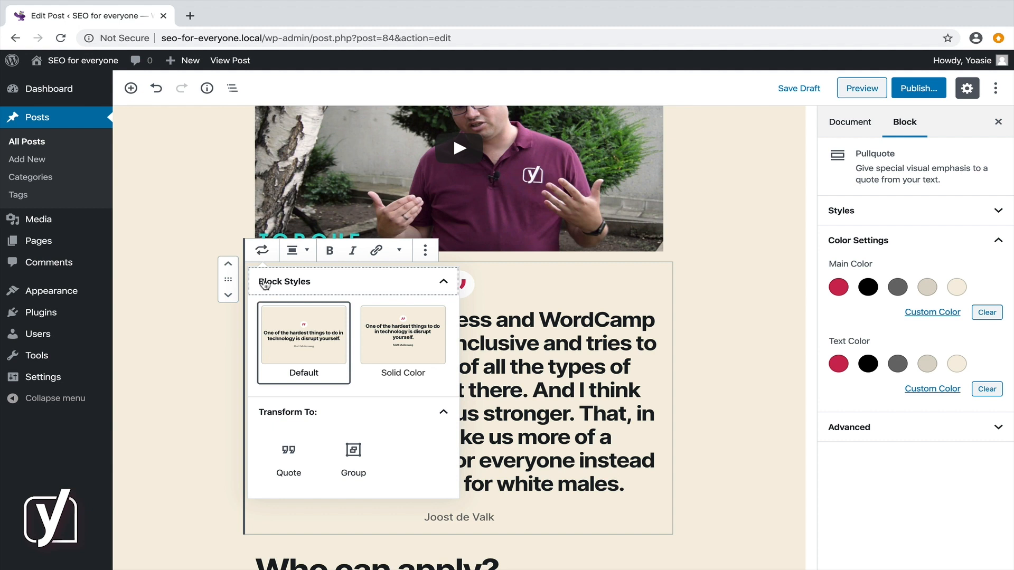
{"action": "mouse_move", "coordinate": [403, 335]}
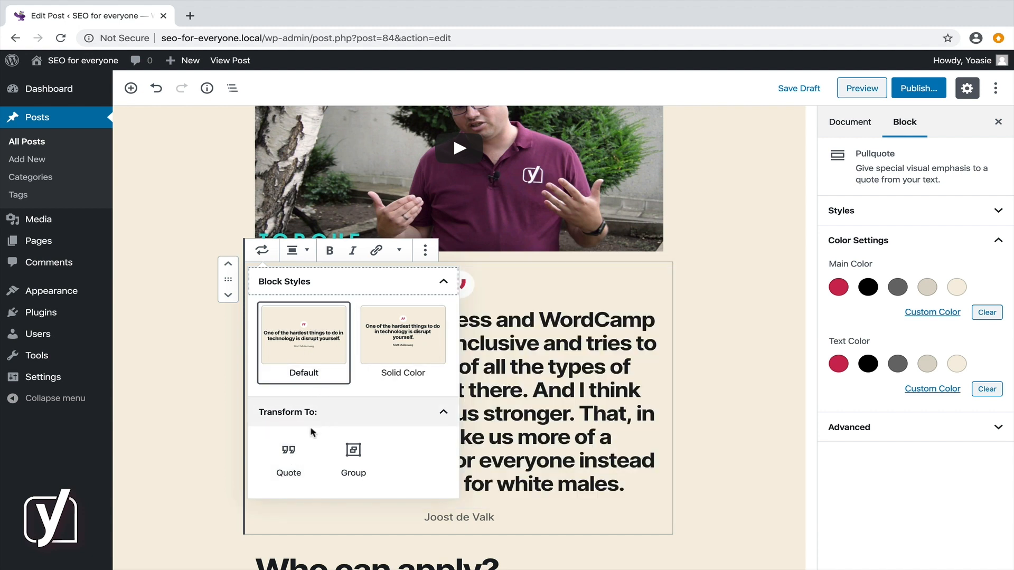
{"action": "left_click", "coordinate": [288, 453]}
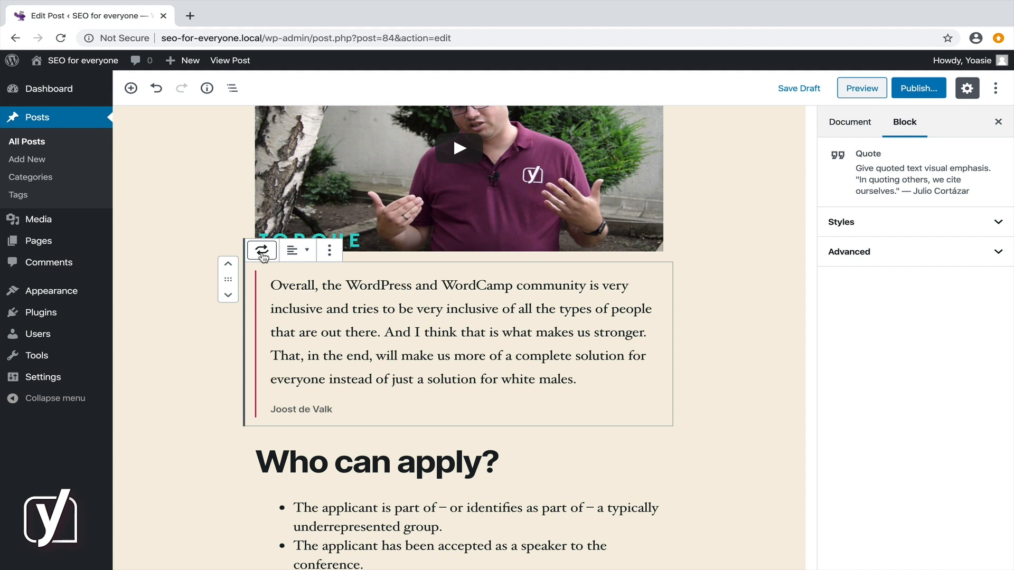
{"action": "left_click", "coordinate": [261, 252]}
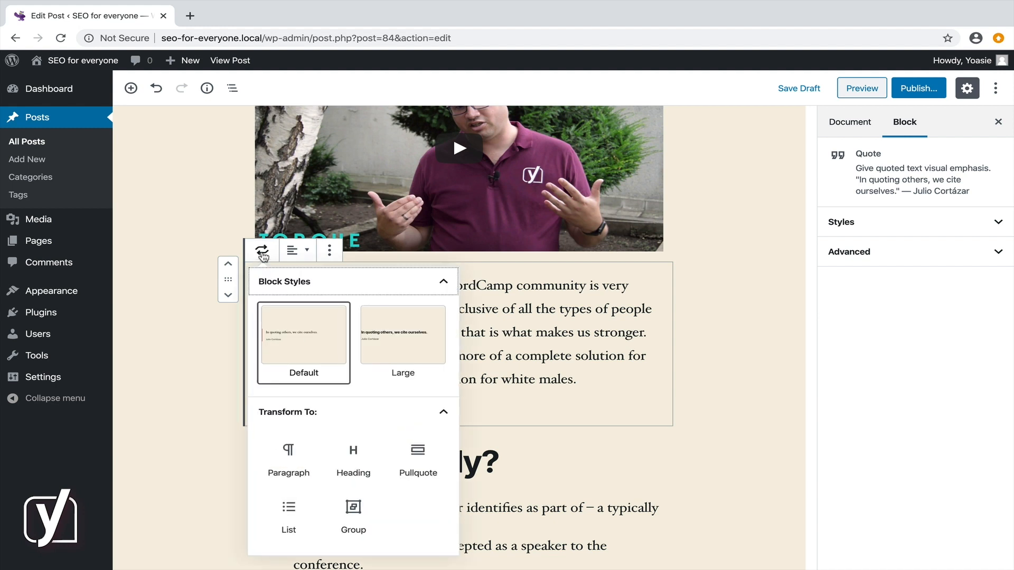
{"action": "mouse_move", "coordinate": [287, 450]}
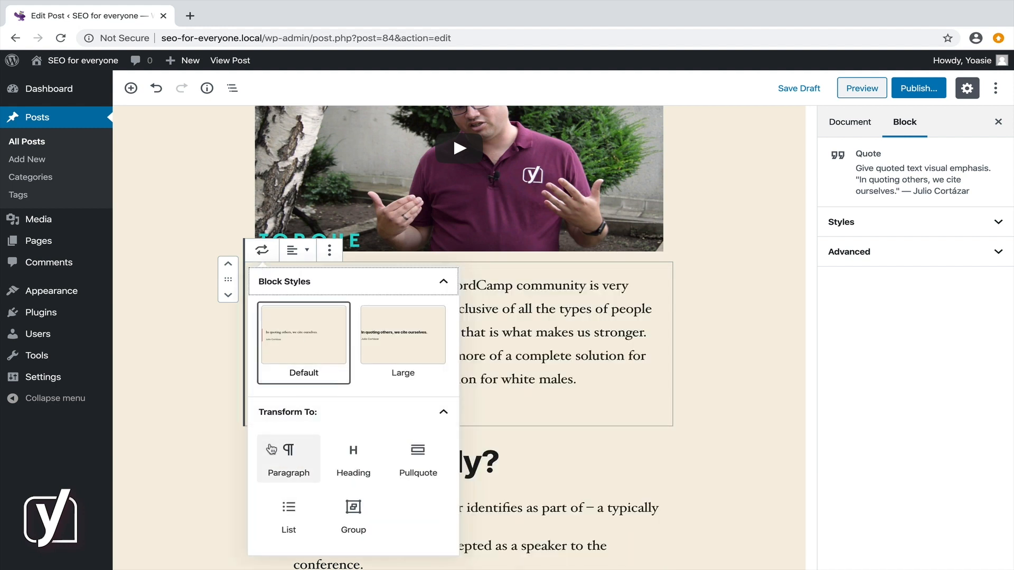